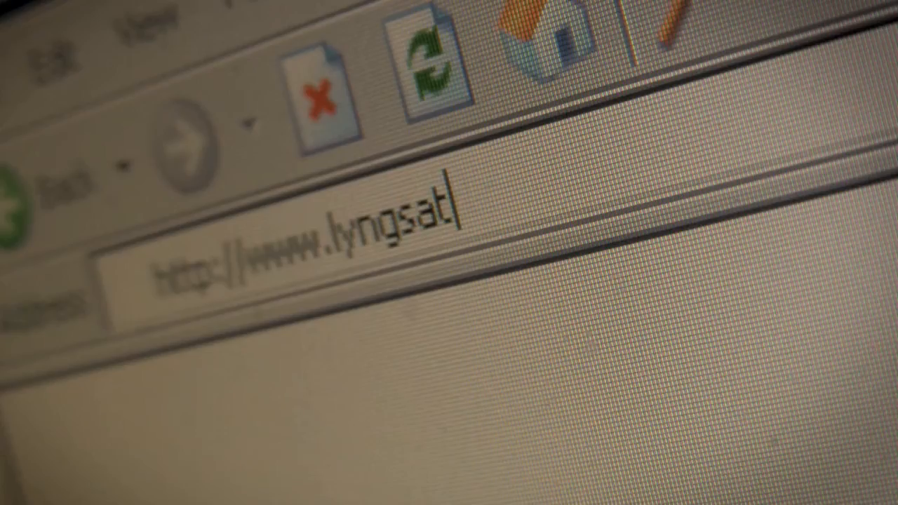
pyautogui.write('.com')
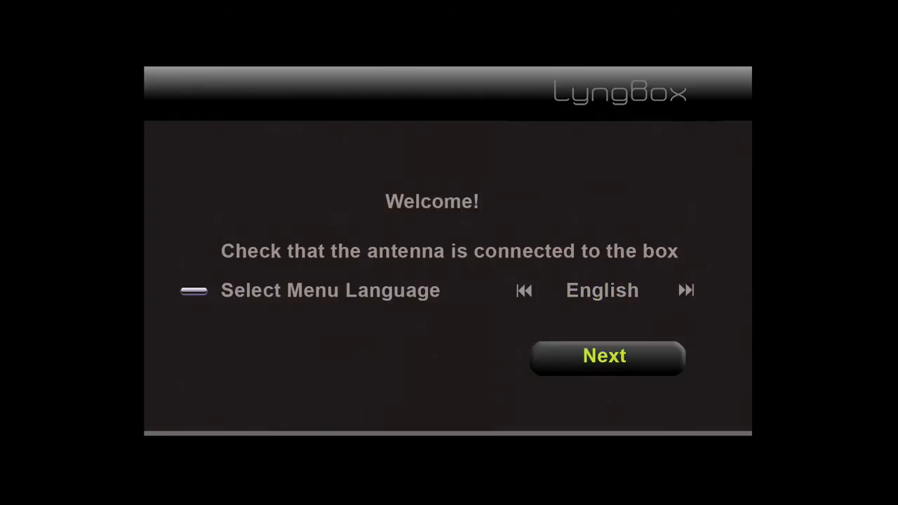
# Accept English, confirm Madrid, Spain as location, and select One Antenna/One LNB
pyautogui.click(606, 356)
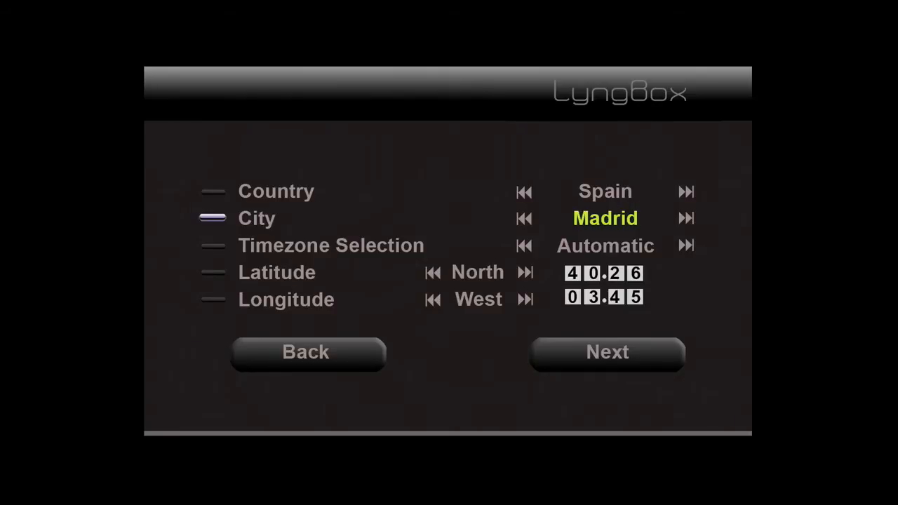
pyautogui.click(606, 351)
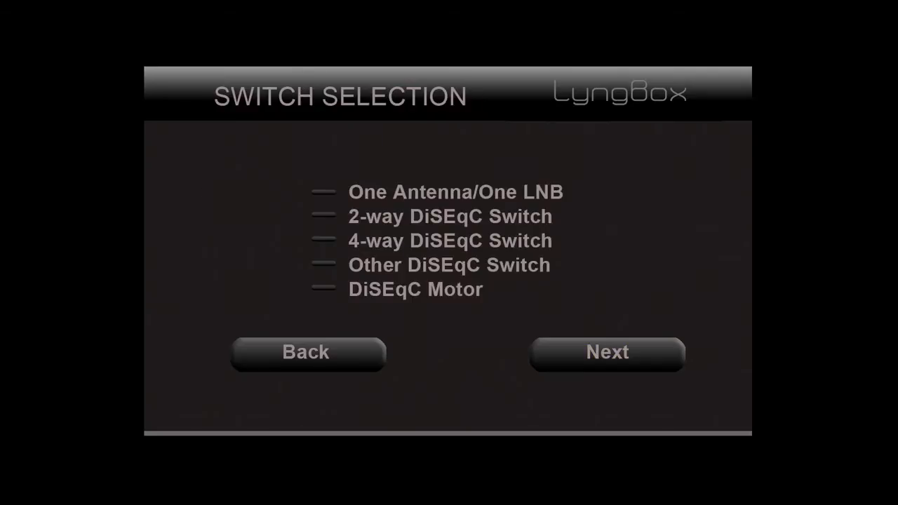
pyautogui.click(455, 191)
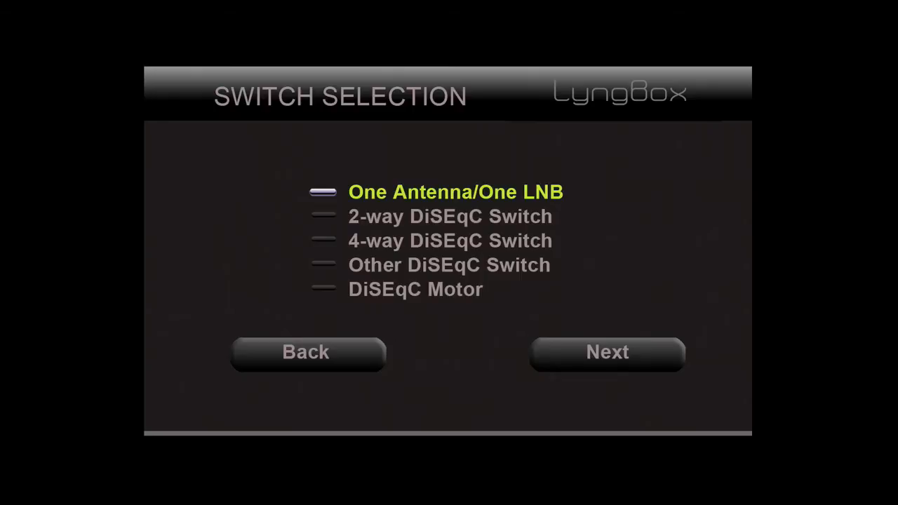
pyautogui.click(606, 350)
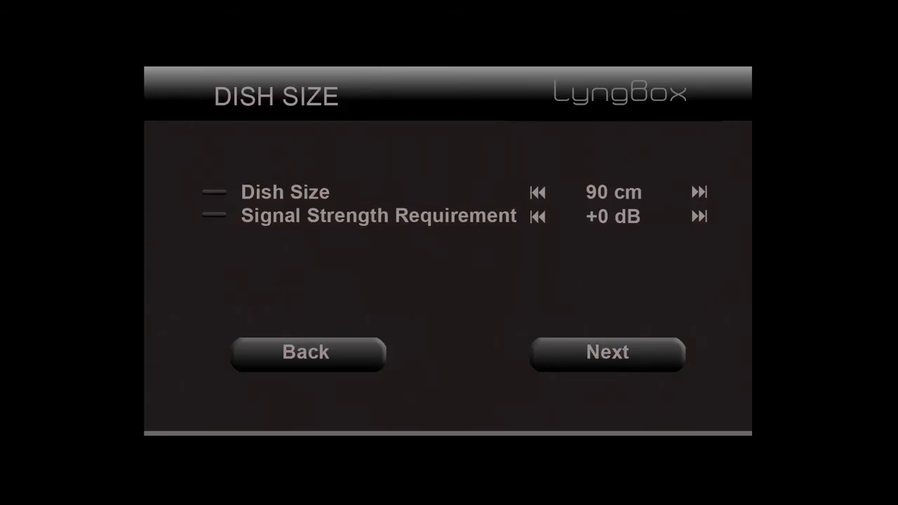
# Keep the 90 cm dish, set terrestrial search to Yes, and reach Installation Complete
pyautogui.click(213, 192)
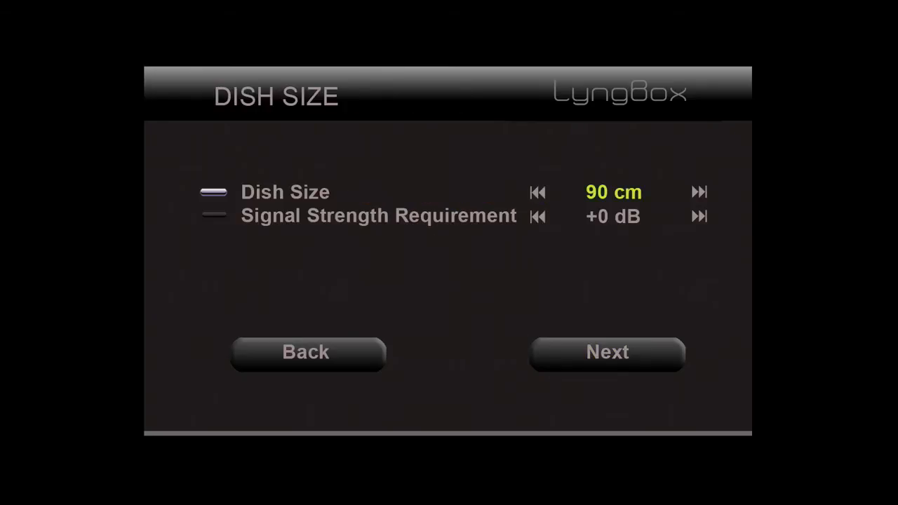
pyautogui.click(606, 350)
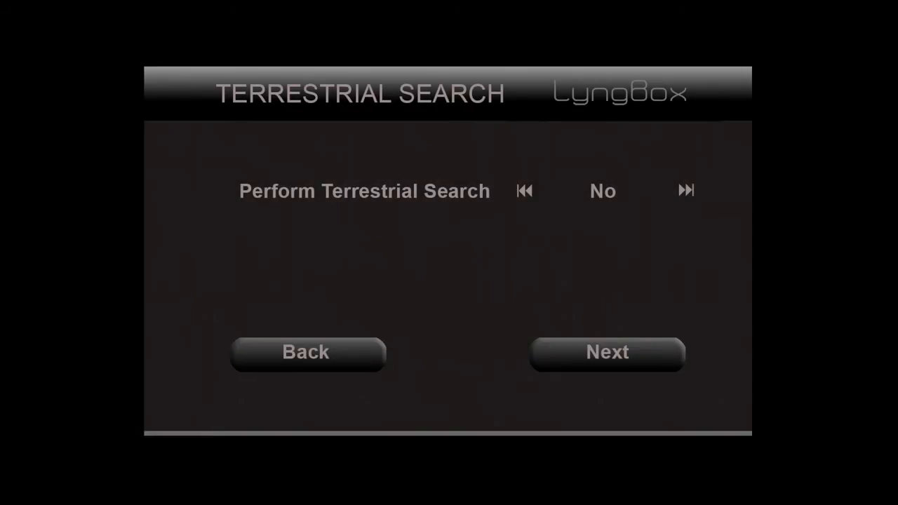
pyautogui.click(684, 191)
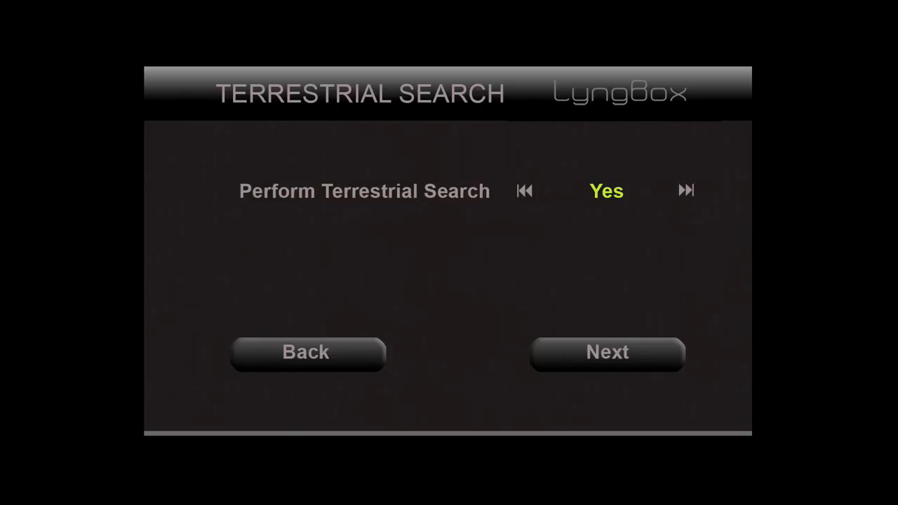
pyautogui.click(606, 351)
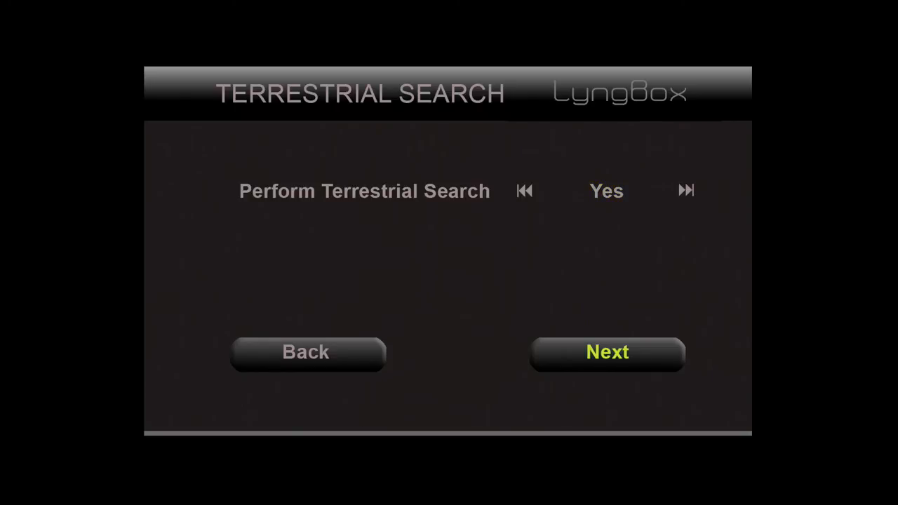
pyautogui.click(607, 352)
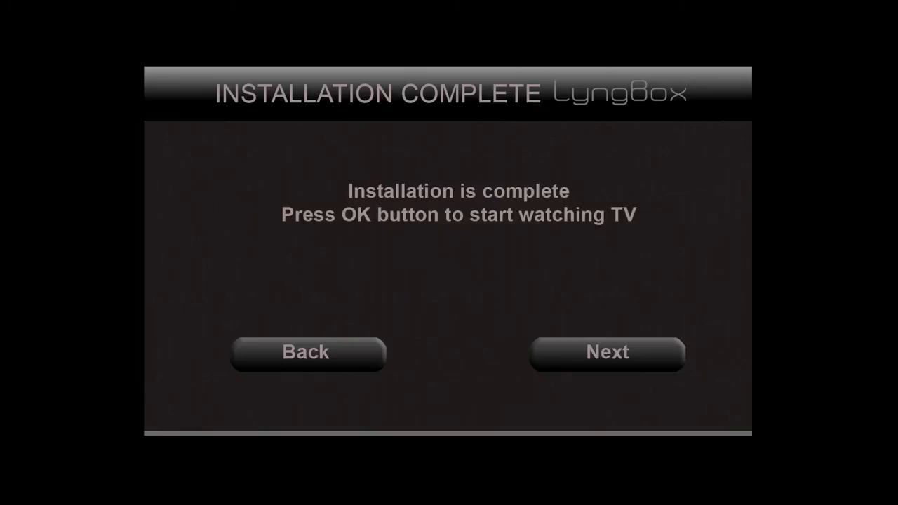